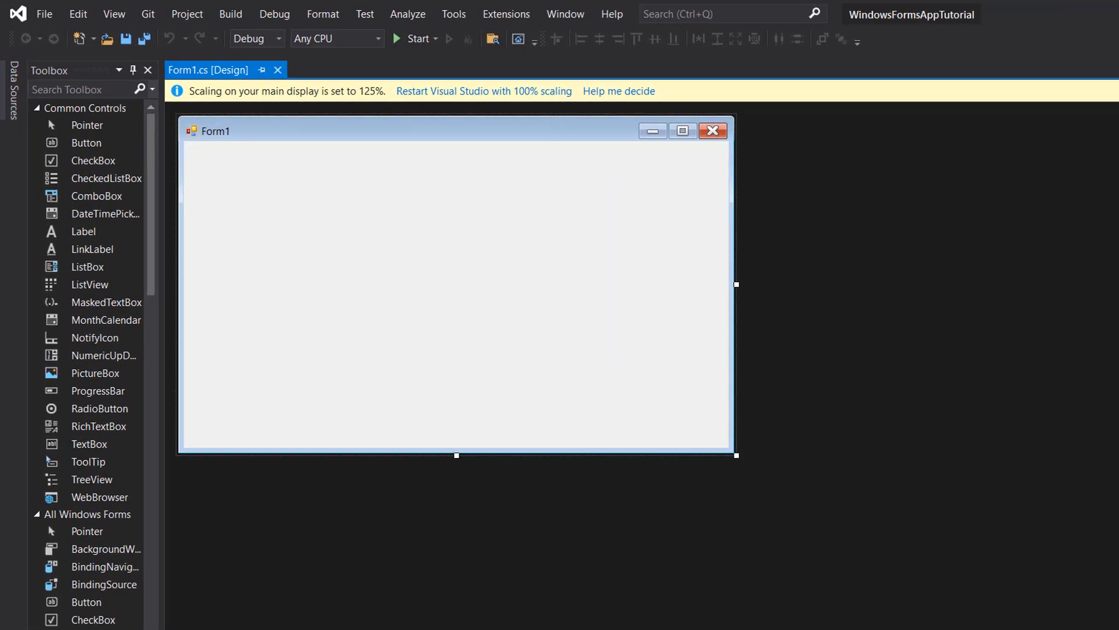
Show the Toolbox panel of form controls via the View menu
click(113, 14)
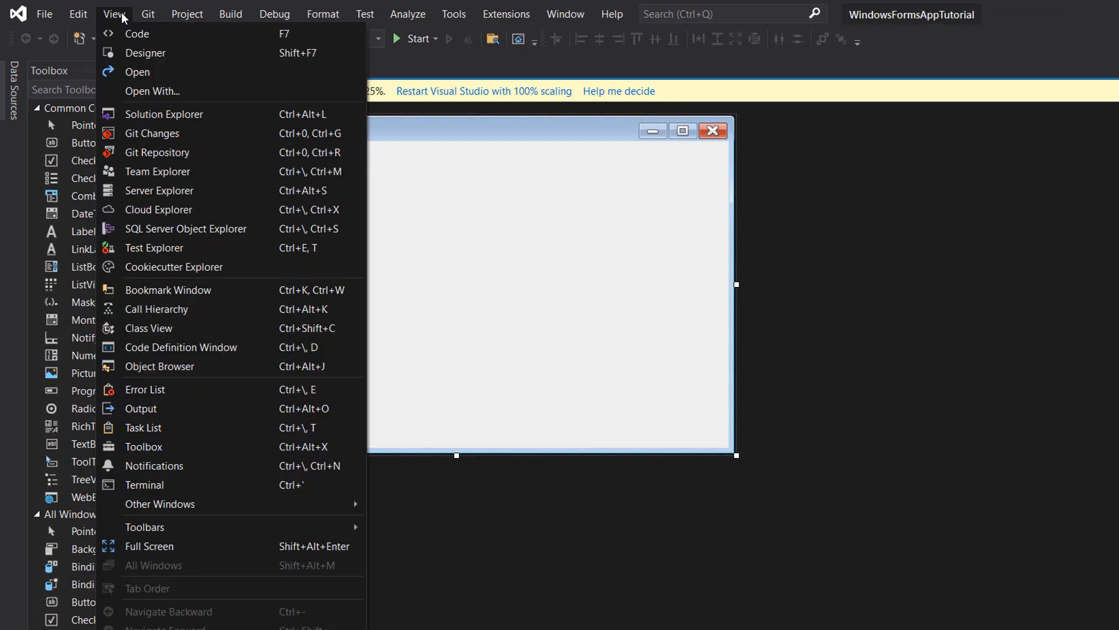
mouse_move(143, 446)
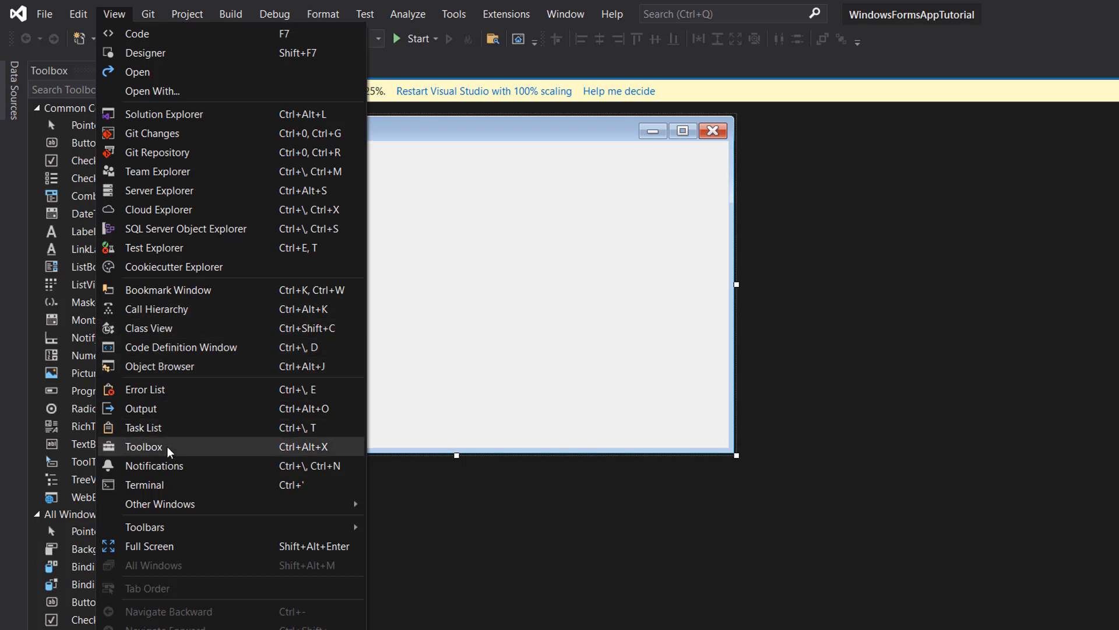
click(143, 446)
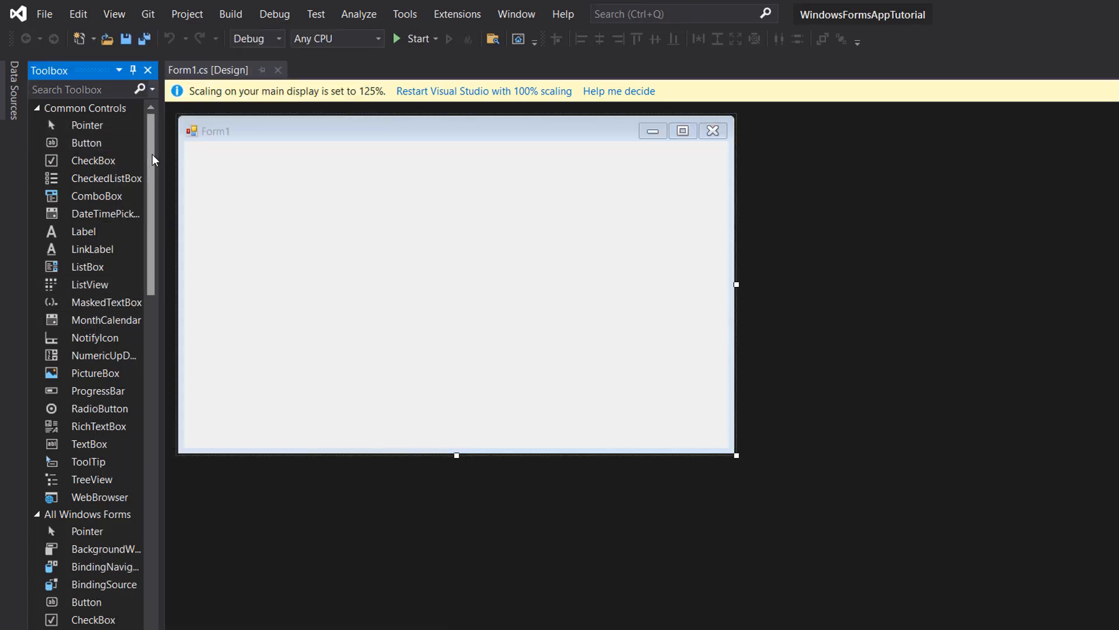
click(89, 443)
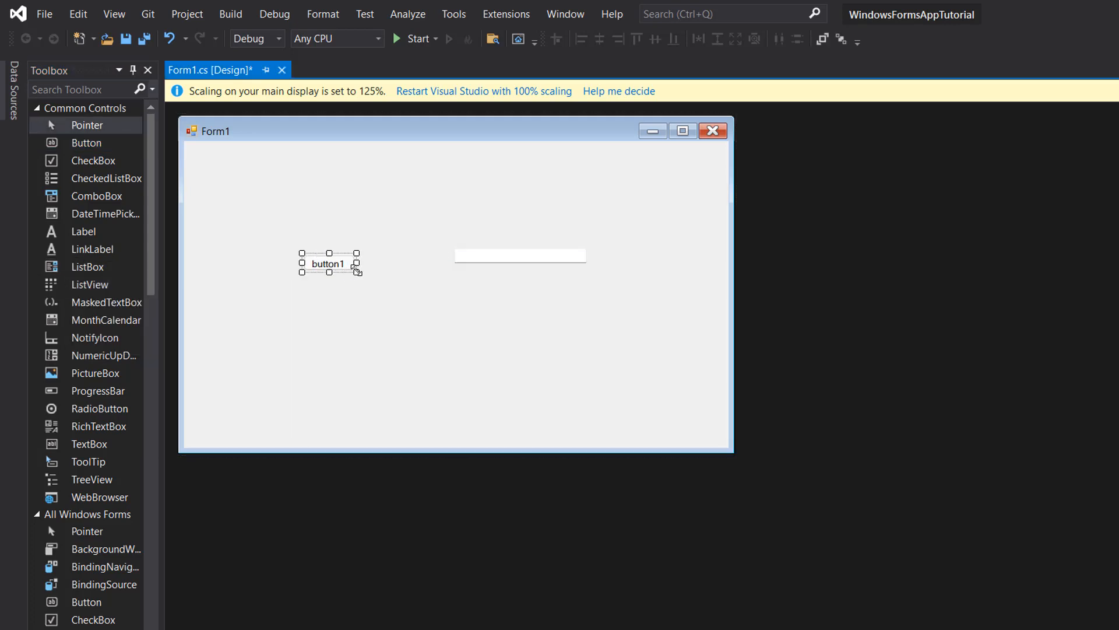
Enlarge the button dropped on Form1 by dragging its edges
drag(356, 272, 408, 300)
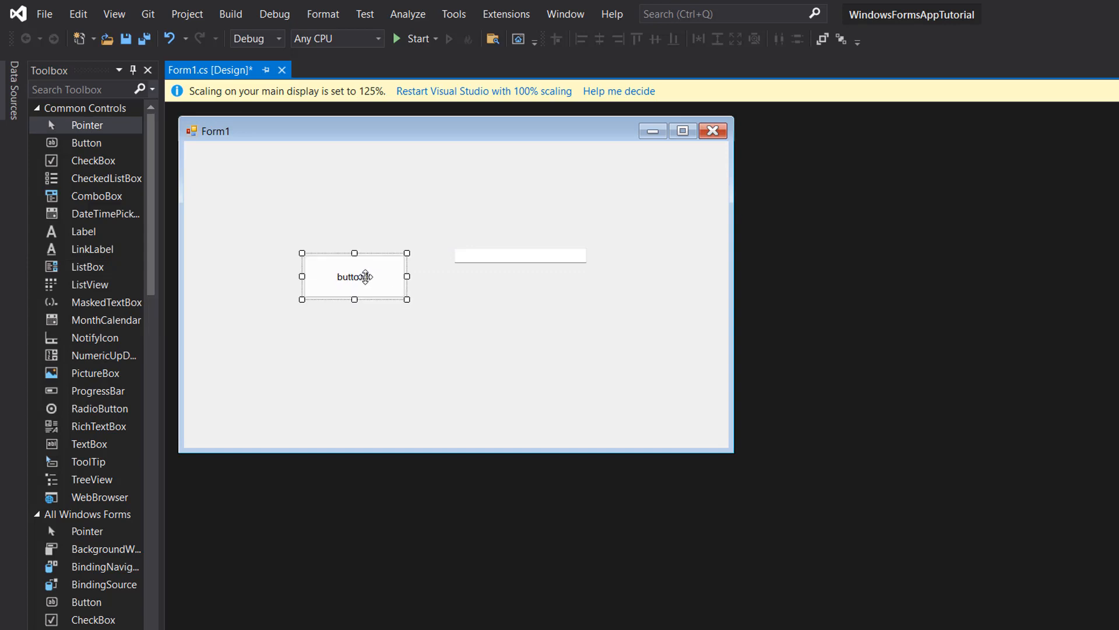
drag(355, 277, 351, 257)
text(Validate)
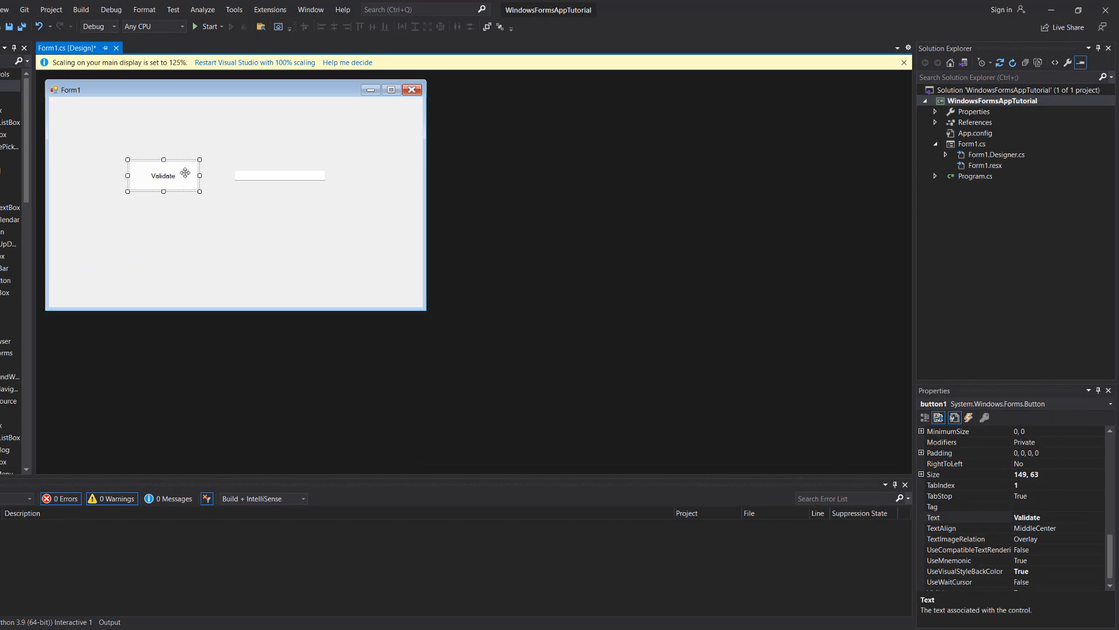
Generate button1_Click and add this.StartPosition = FormStartPosition.CenterScreen; to the constructor
double_click(163, 175)
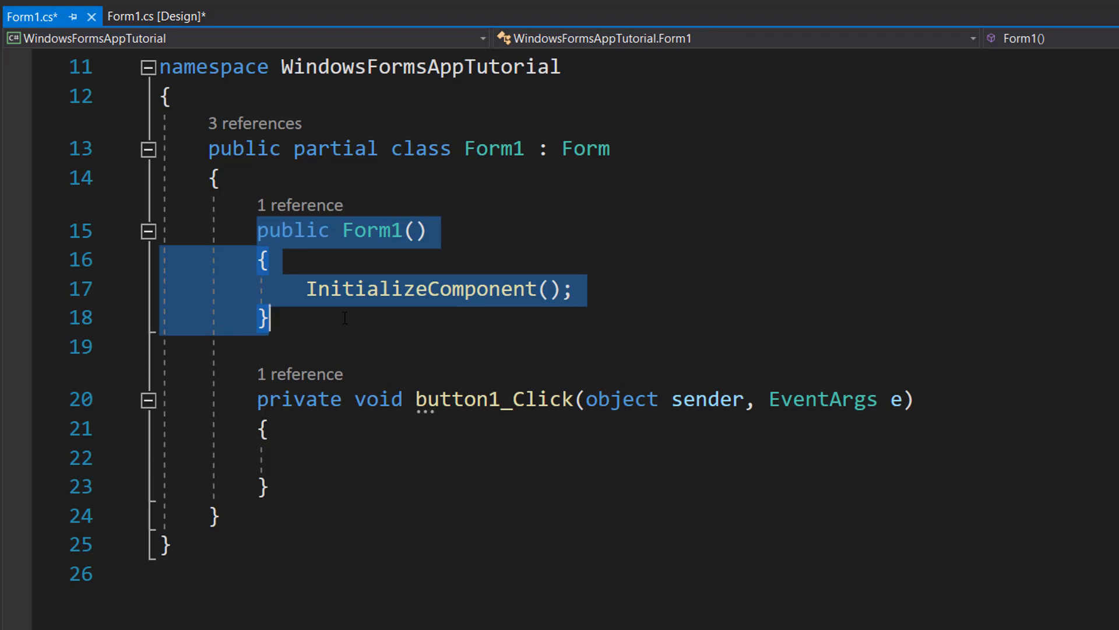
mouse_move(323, 312)
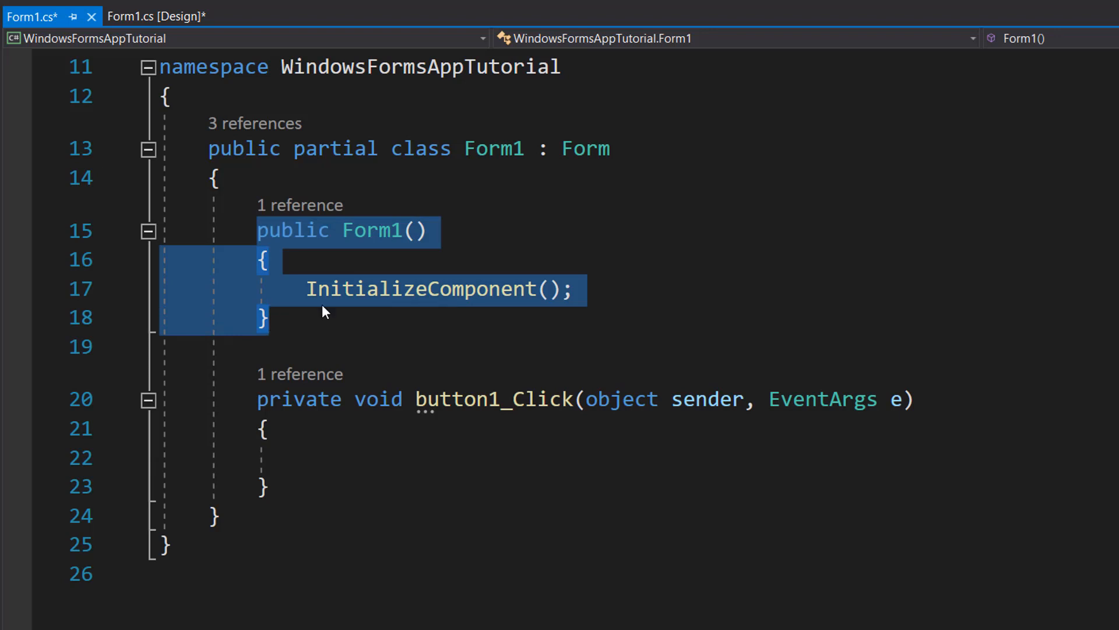
text(this.StartPosition = FormStartPosition.CenterScreen;)
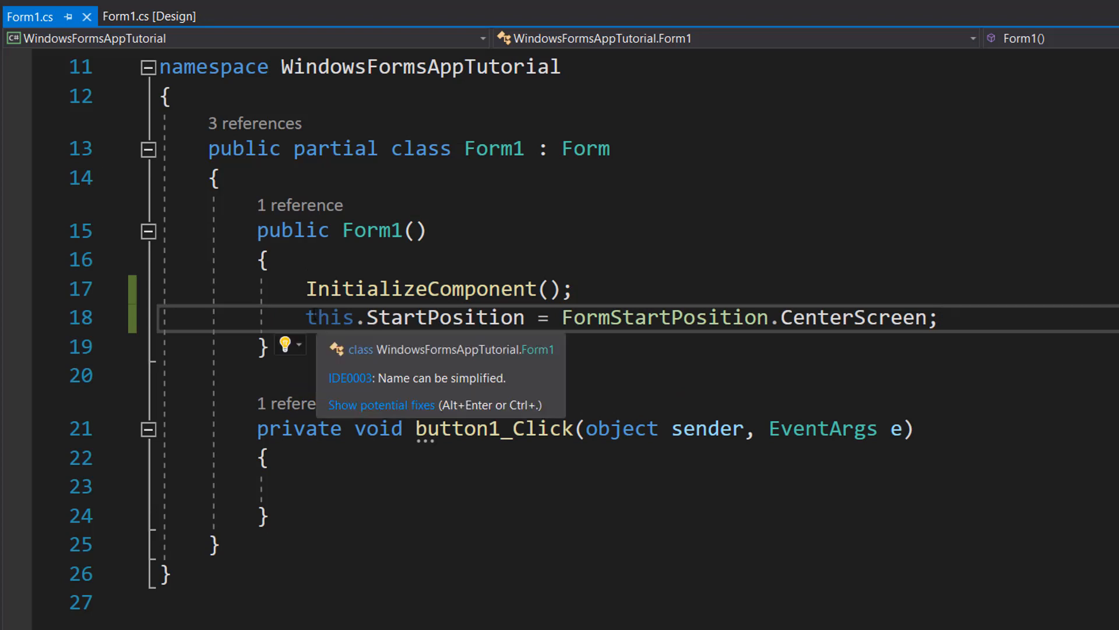
drag(307, 317, 599, 317)
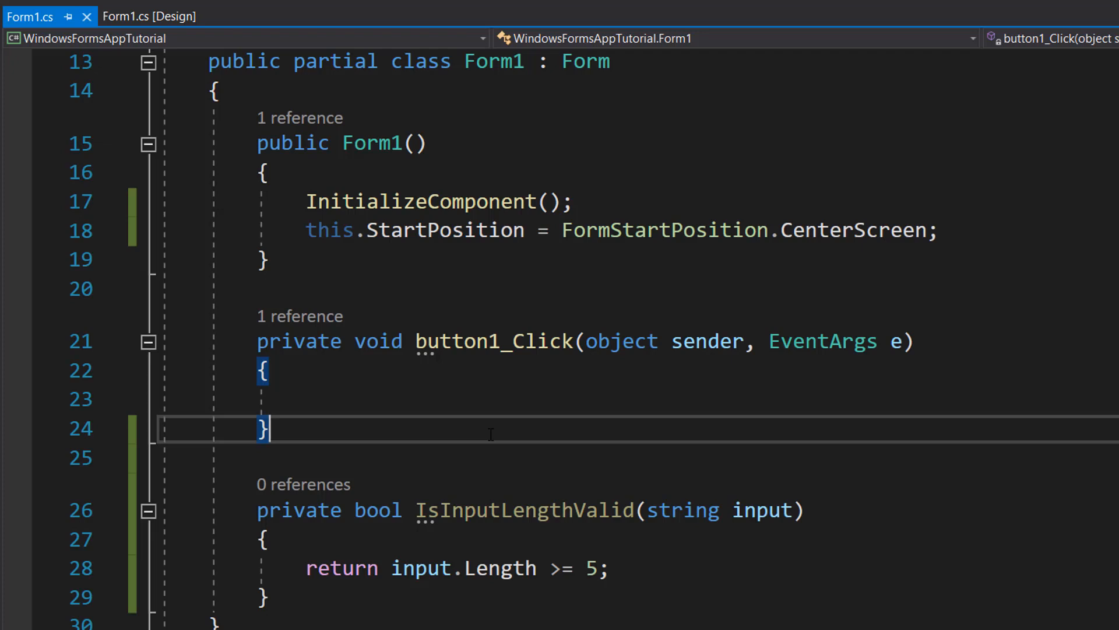
Write private bool IsInputLengthValid(string input) returning input.Length >= 5
double_click(299, 510)
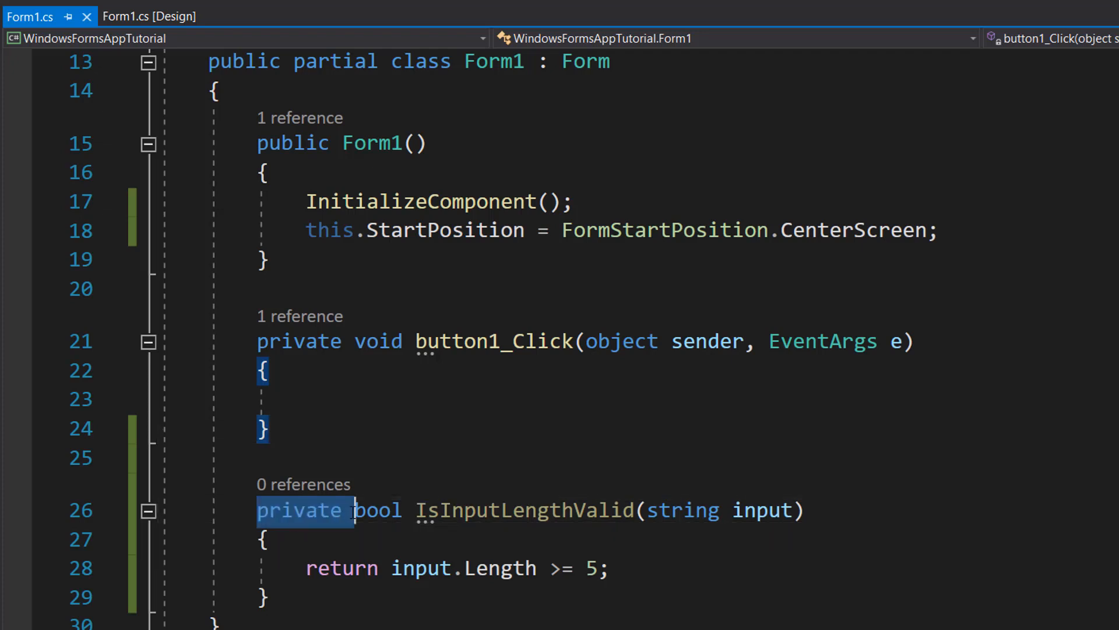
double_click(525, 509)
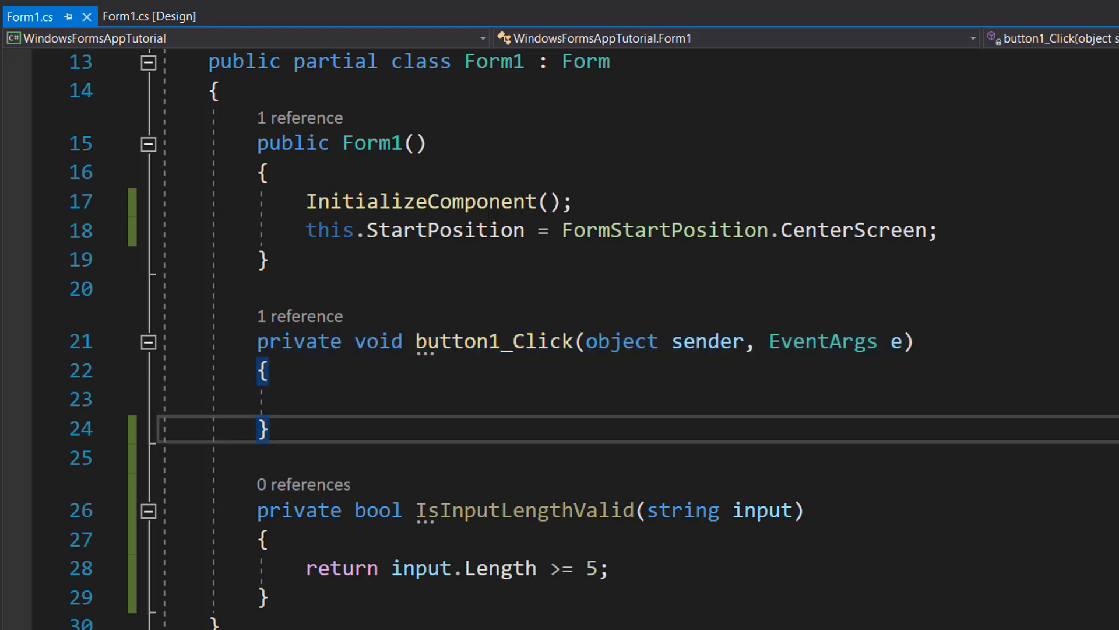
Add string userInput = textBox1.Text; as the first line of button1_Click
click(270, 428)
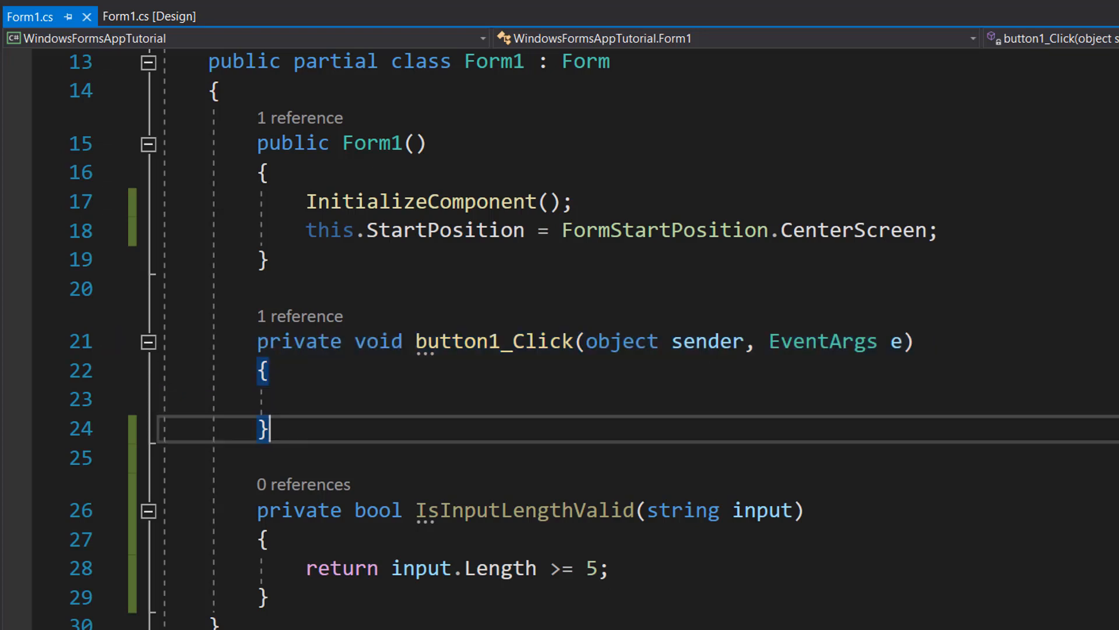
text(string userInput = textBox1.Text;)
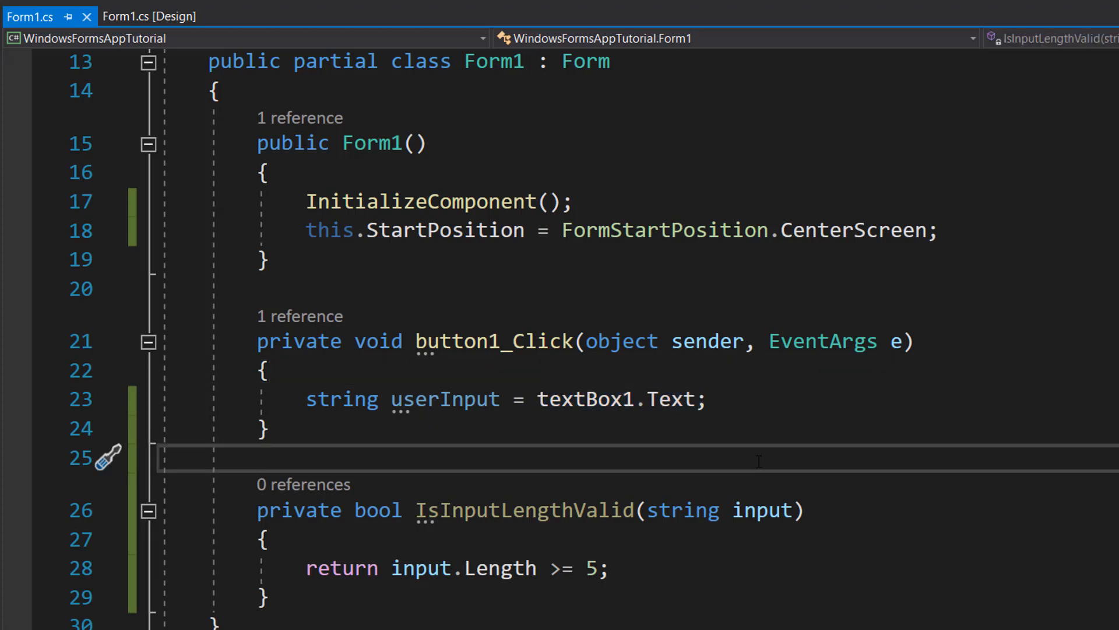
click(139, 16)
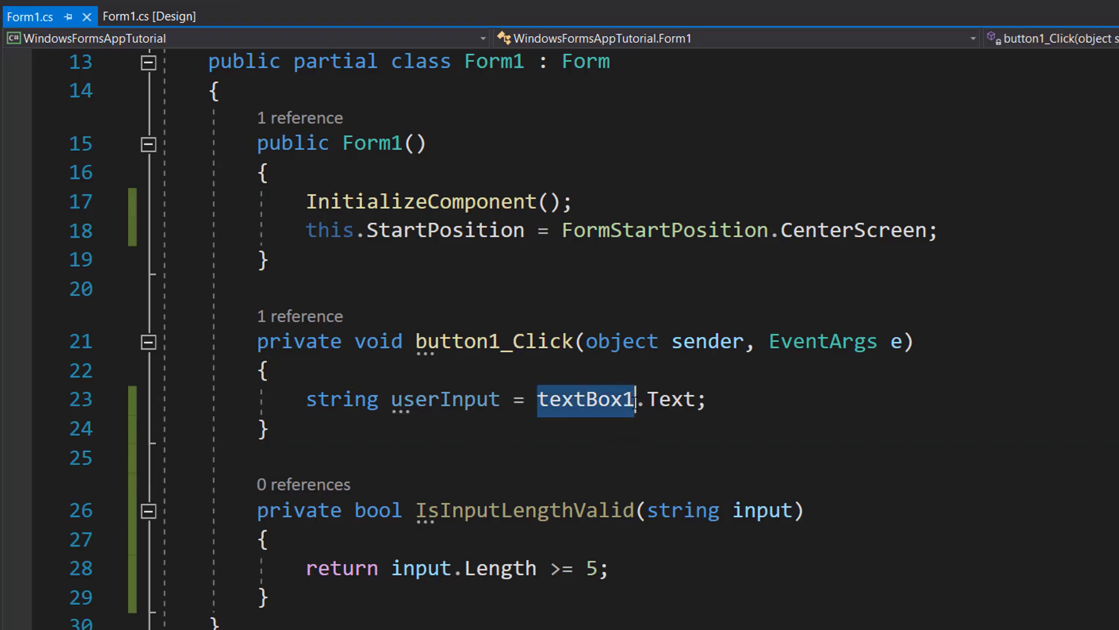
mouse_move(585, 399)
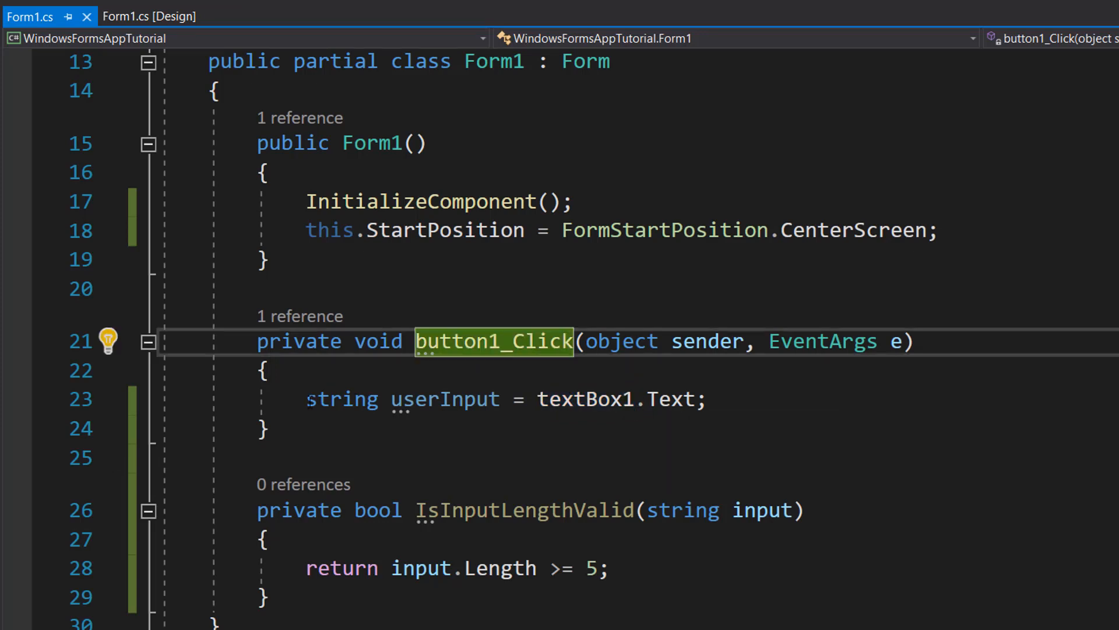
double_click(575, 399)
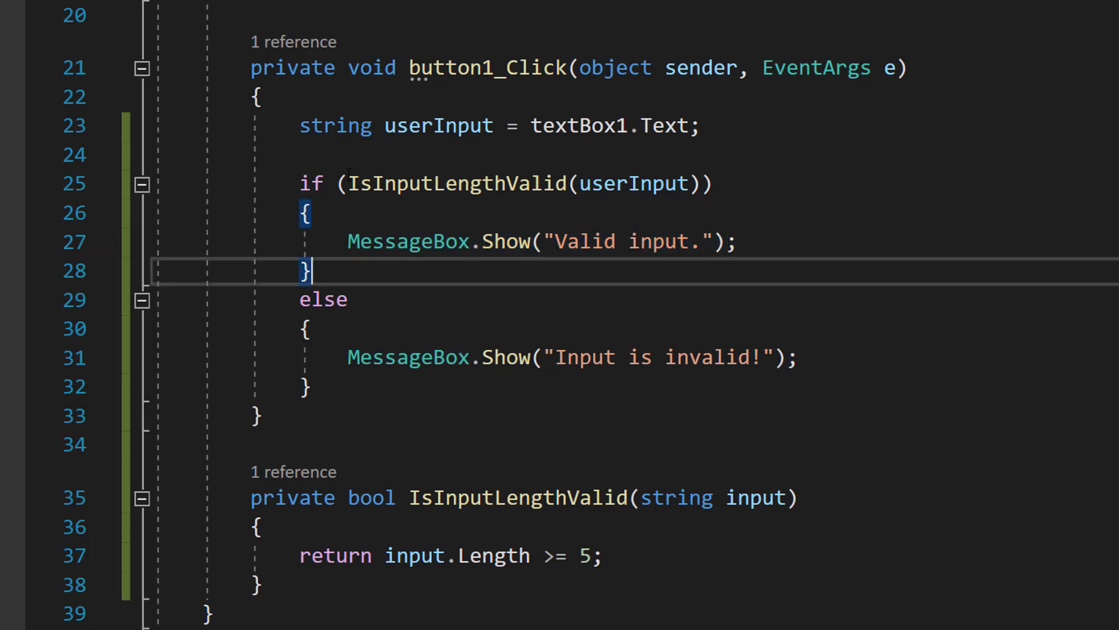
Add the if/else with MessageBox.Show for valid and invalid input, then textBox1.Clear();
double_click(457, 183)
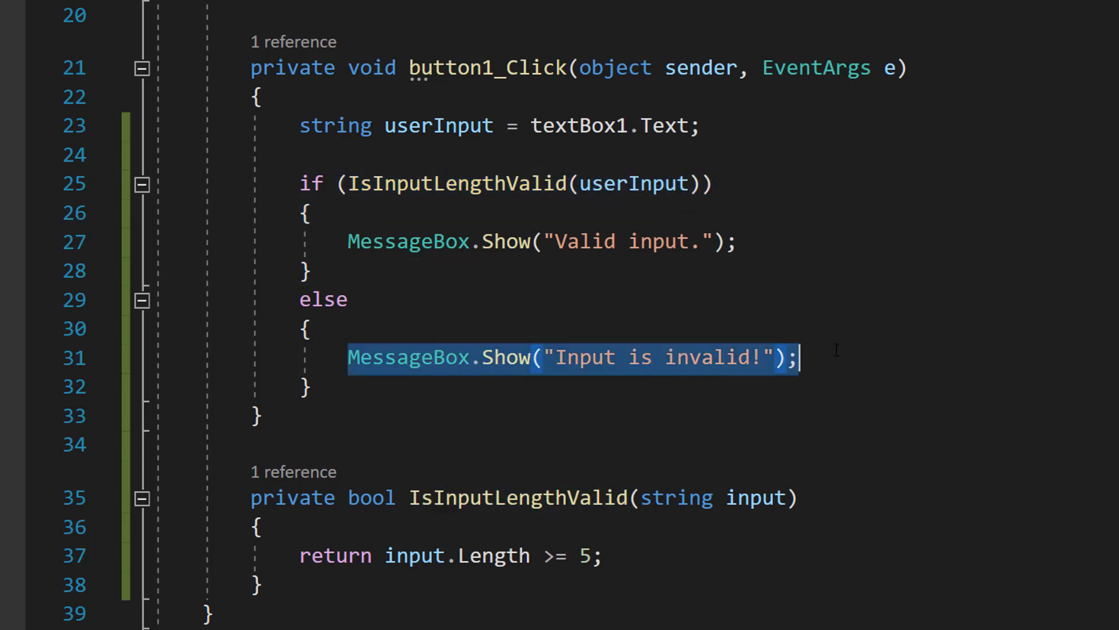
double_click(407, 357)
text(textBox1.Clear();)
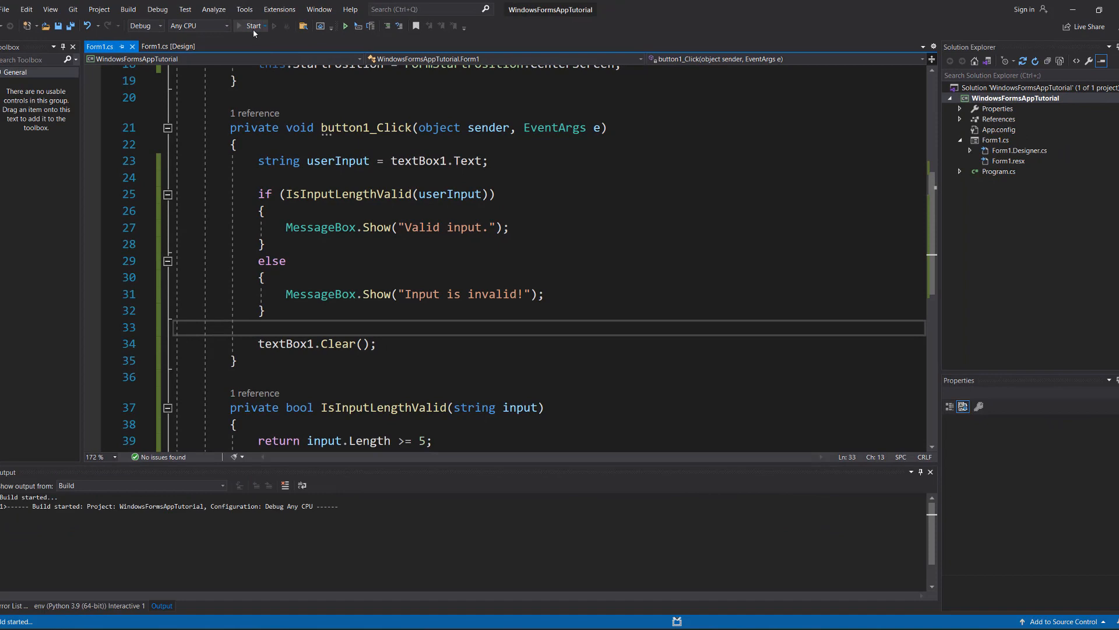
Run the app and validate a long word, confirming the "Valid input." message
click(252, 26)
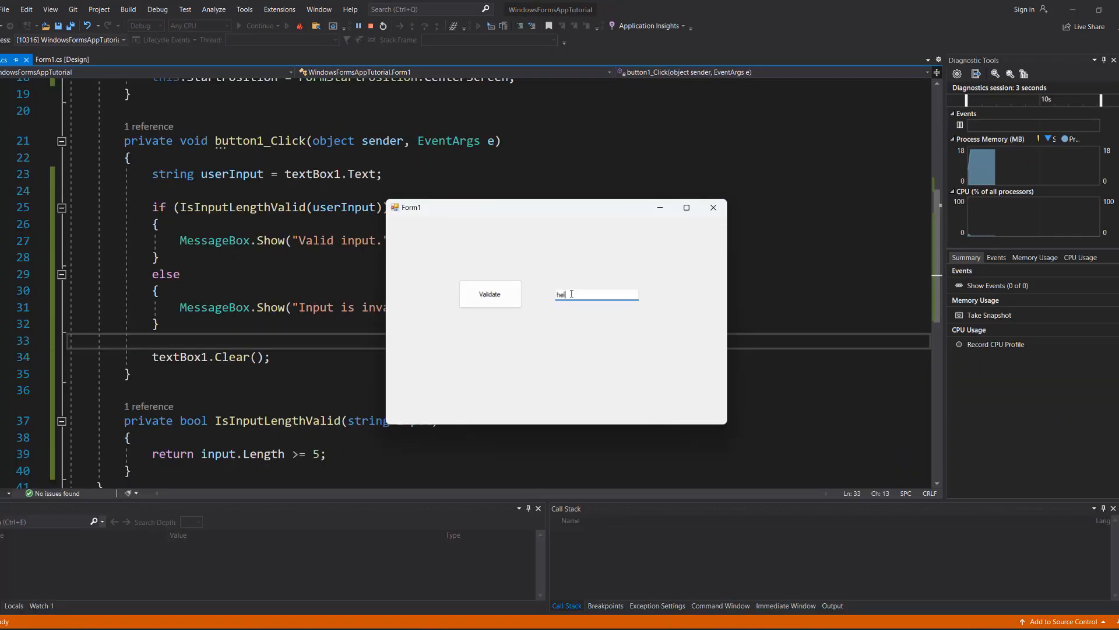
click(490, 294)
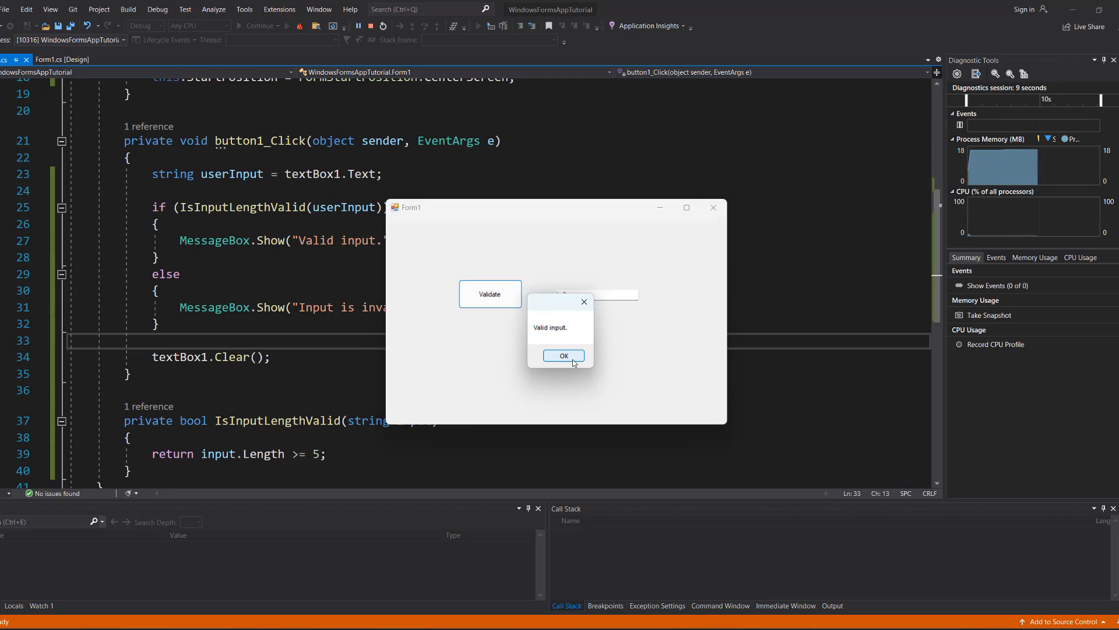
click(562, 355)
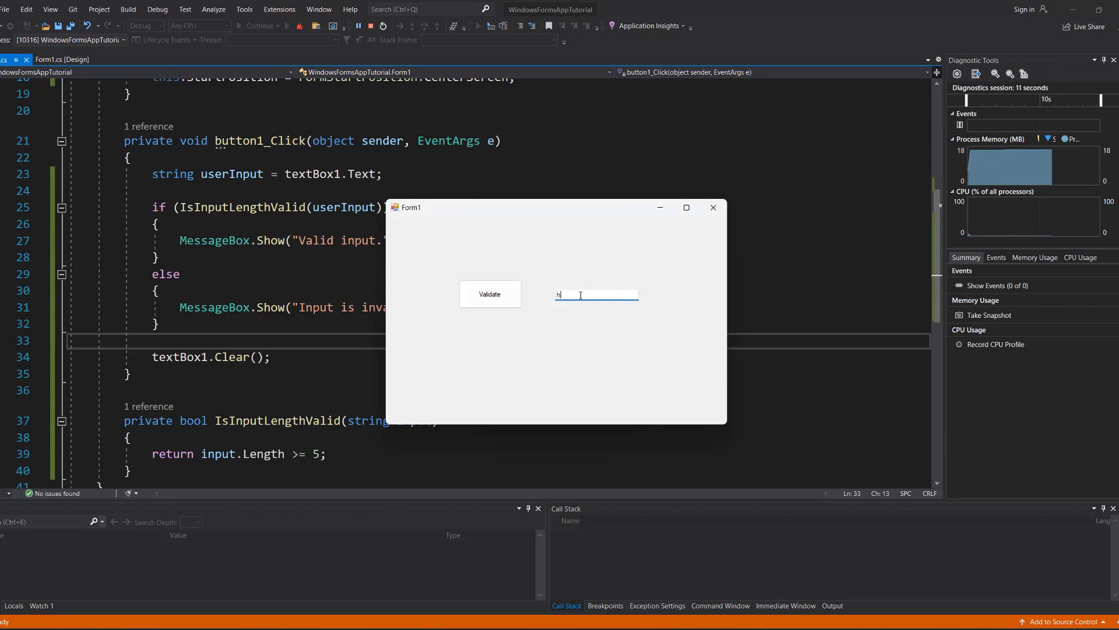
Validate a short word and confirm the "Input is invalid!" message
click(490, 294)
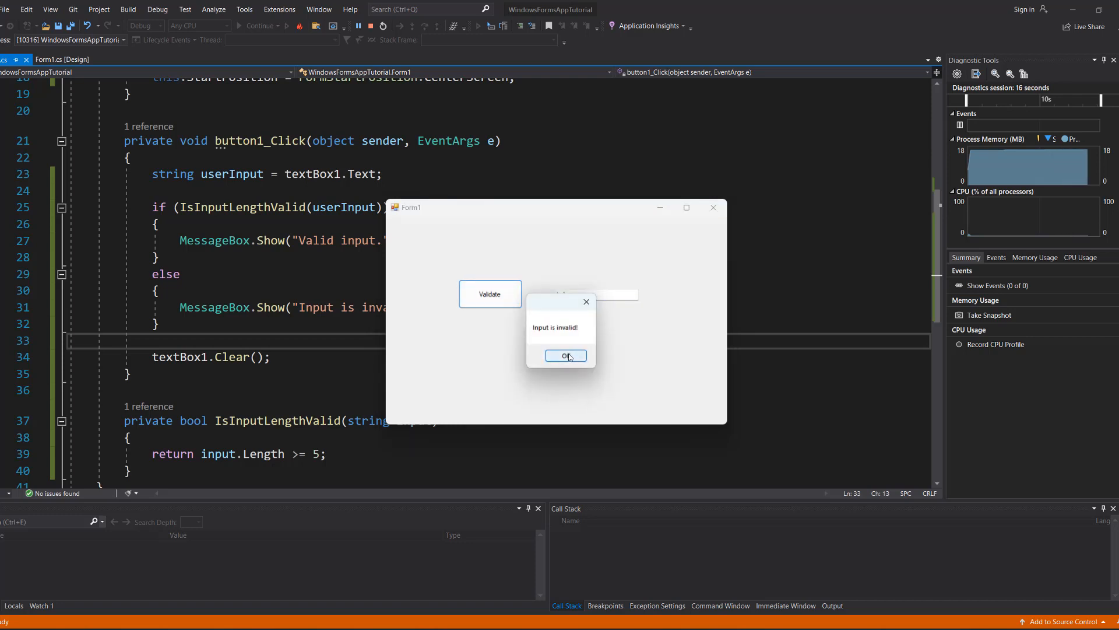
click(564, 356)
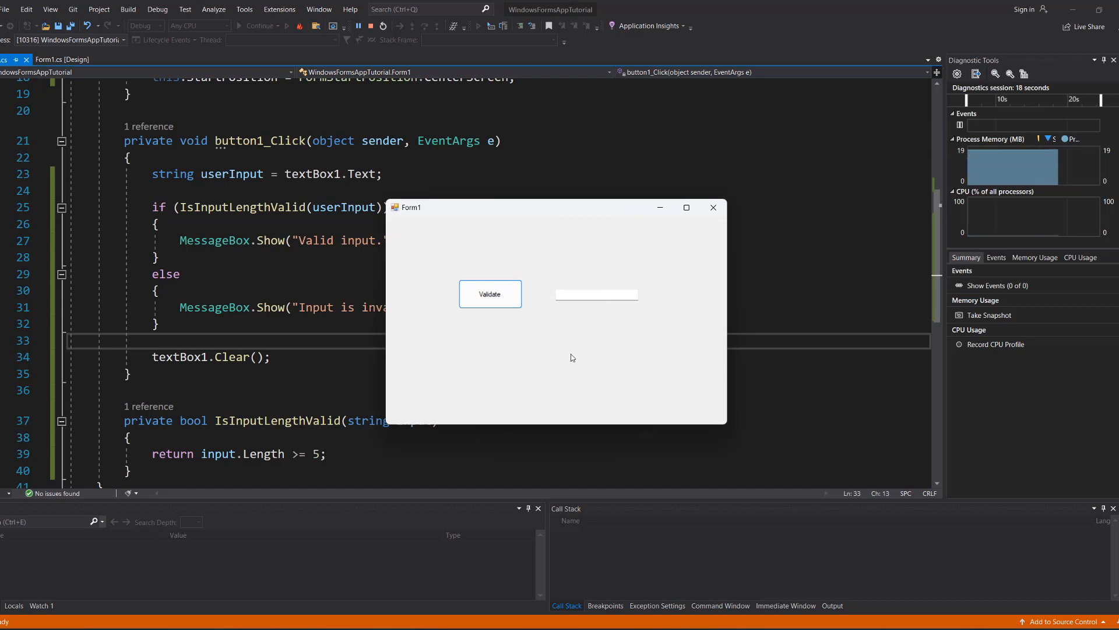